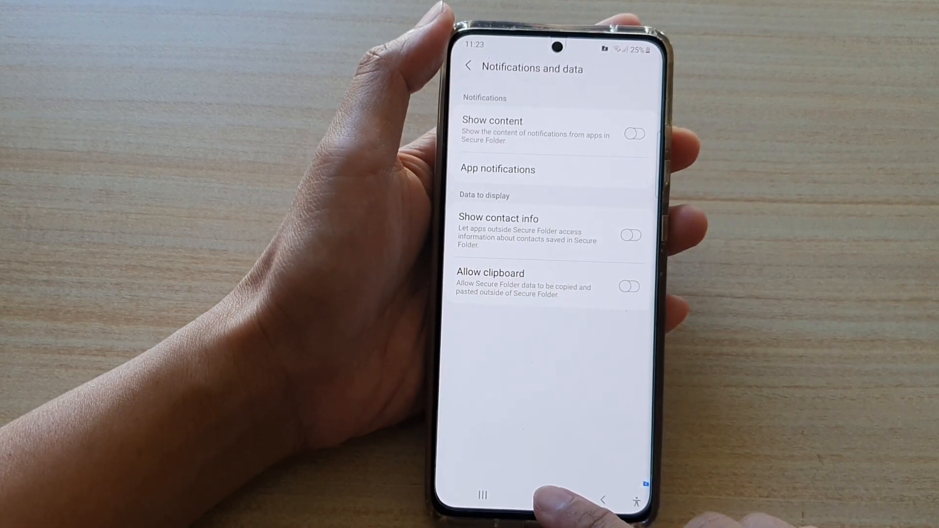
Leave notification settings for the home screen's app drawer showing Secure Folder
left_click(541, 495)
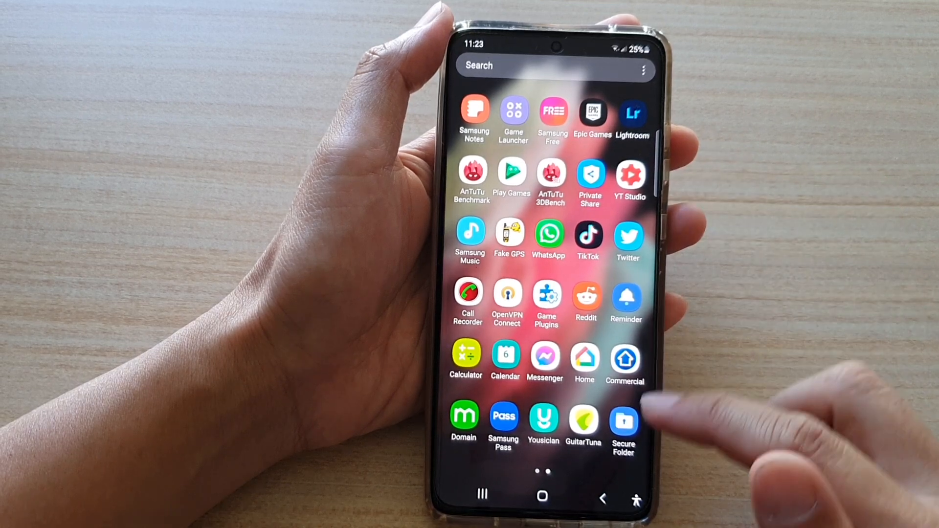
Launch Secure Folder and choose Settings from its three-dot menu
left_click(625, 416)
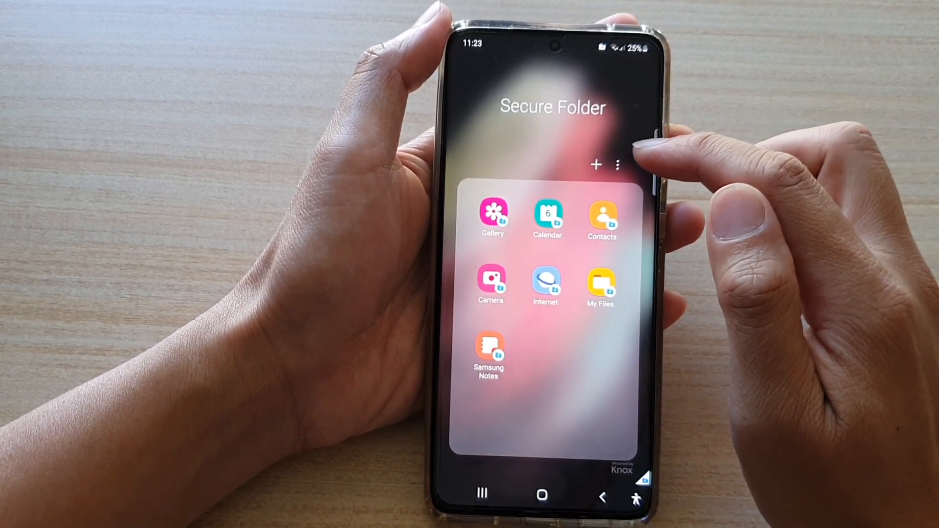
left_click(619, 166)
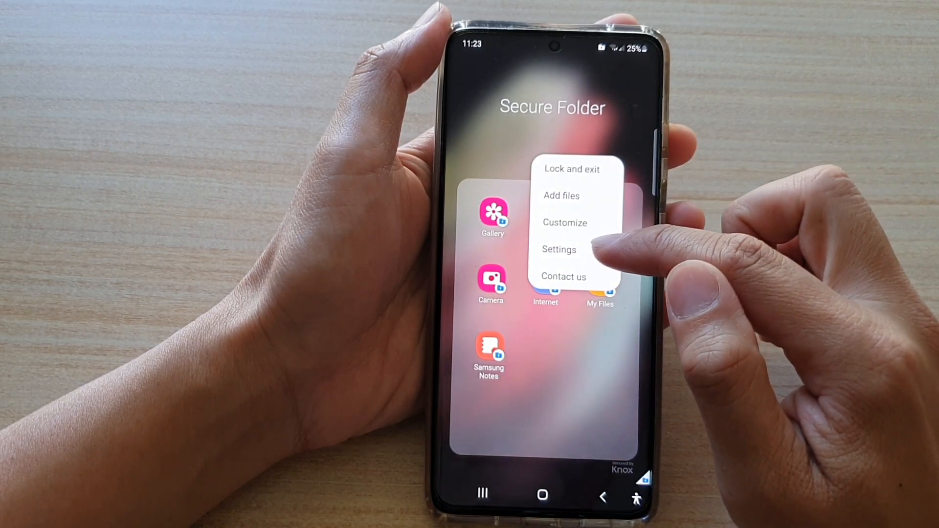
left_click(558, 249)
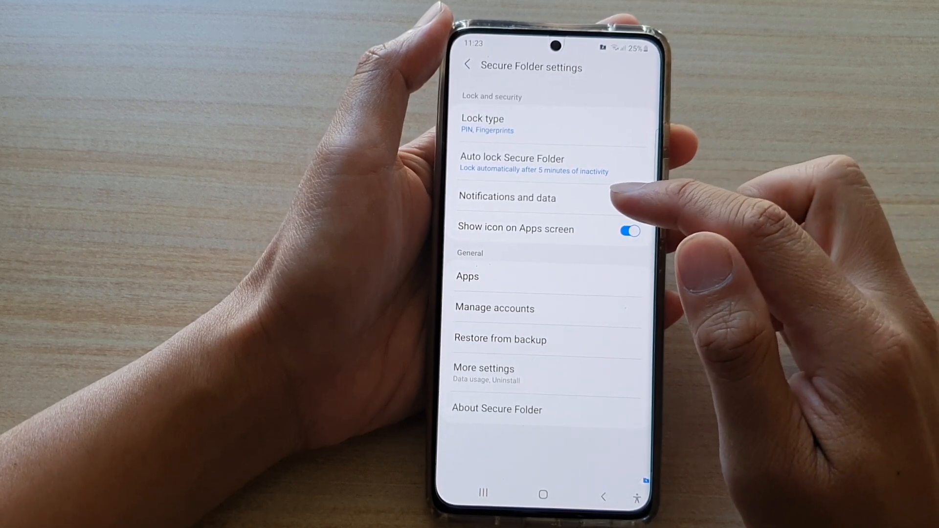
In Notifications and data, switch Show content on, briefly toggling it off and back on
left_click(507, 197)
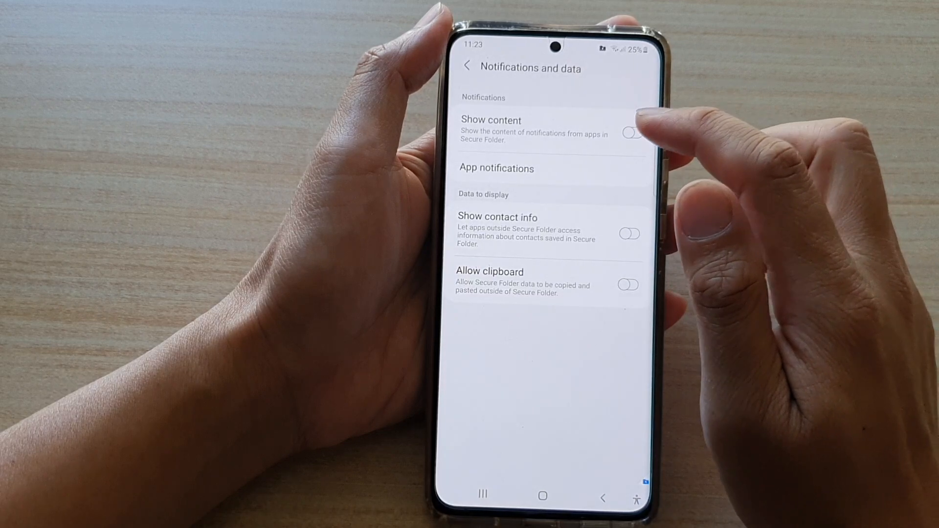
left_click(630, 133)
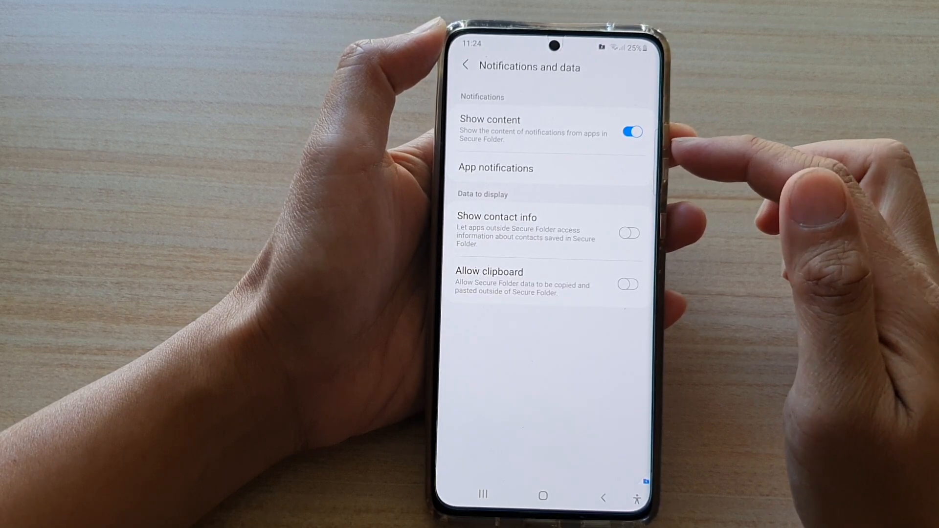
left_click(632, 132)
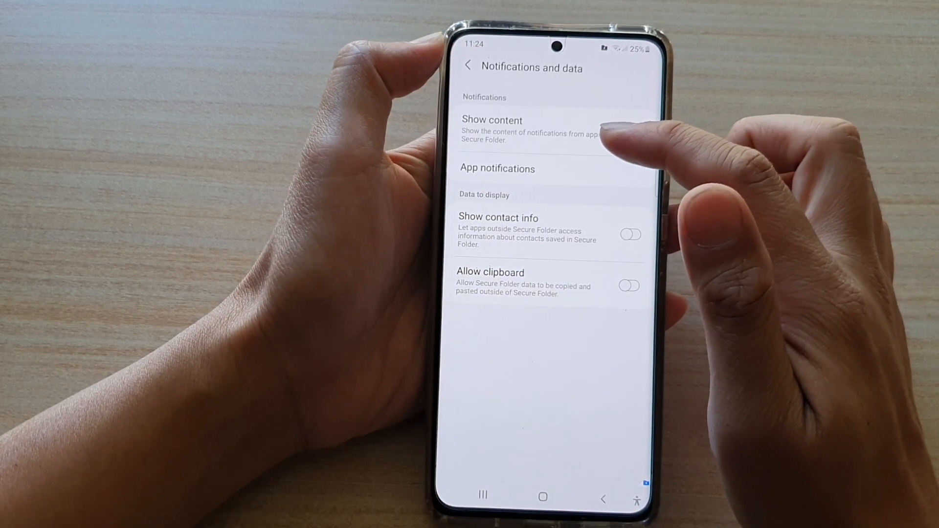
left_click(631, 134)
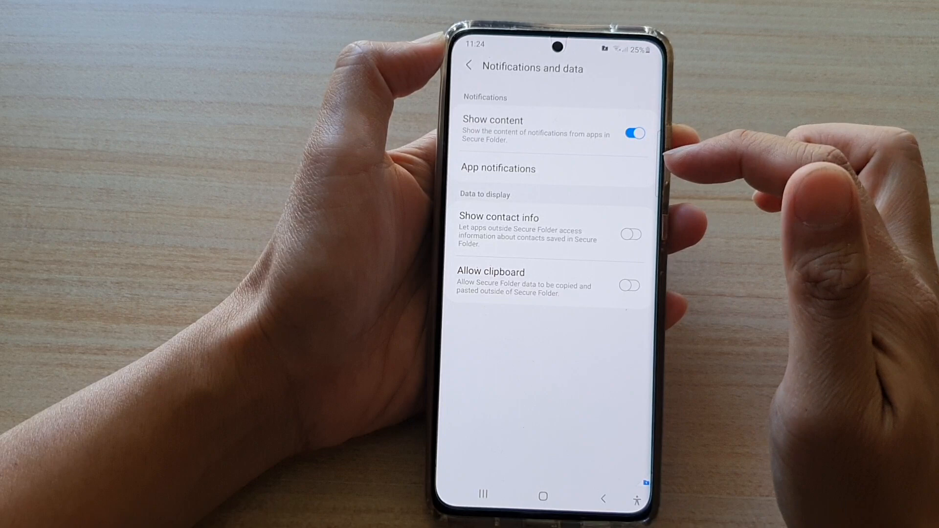